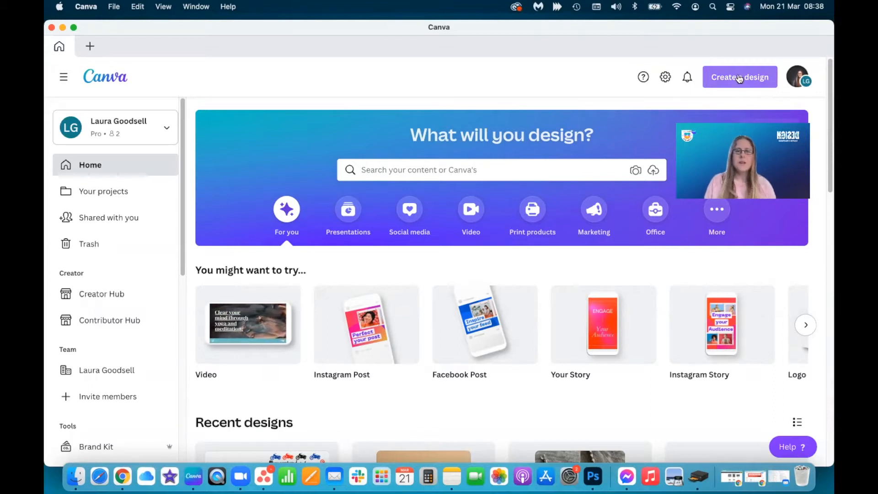
# Step: Create a new blank Facebook Post design from the Canva home page
pyautogui.click(740, 77)
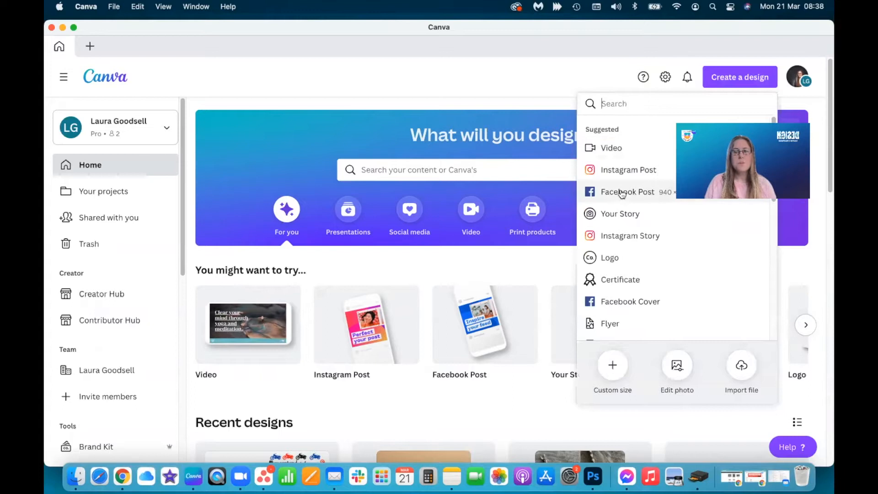
pyautogui.click(627, 191)
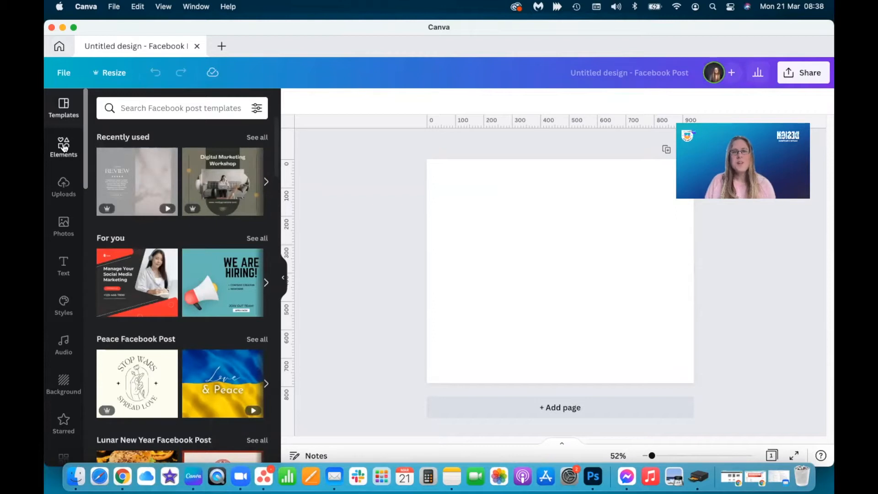
# Step: Search the Elements library for 'floral', correcting the 'flroal' typo
pyautogui.click(63, 146)
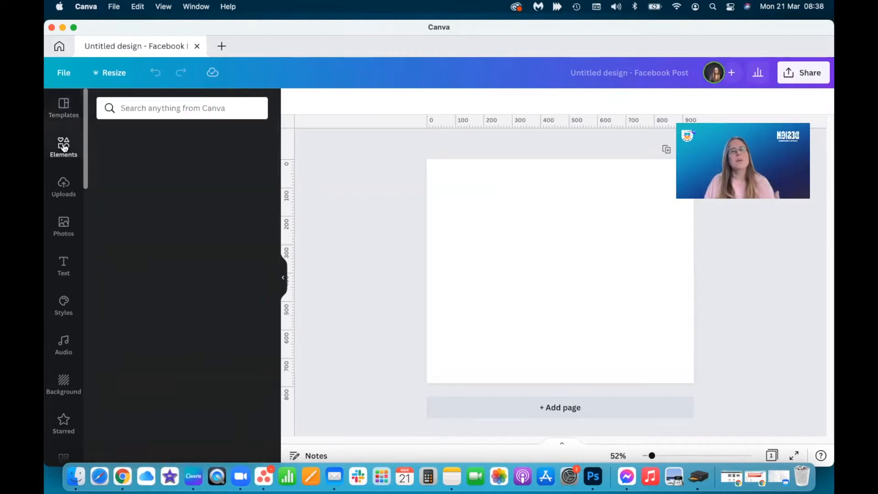
pyautogui.click(64, 146)
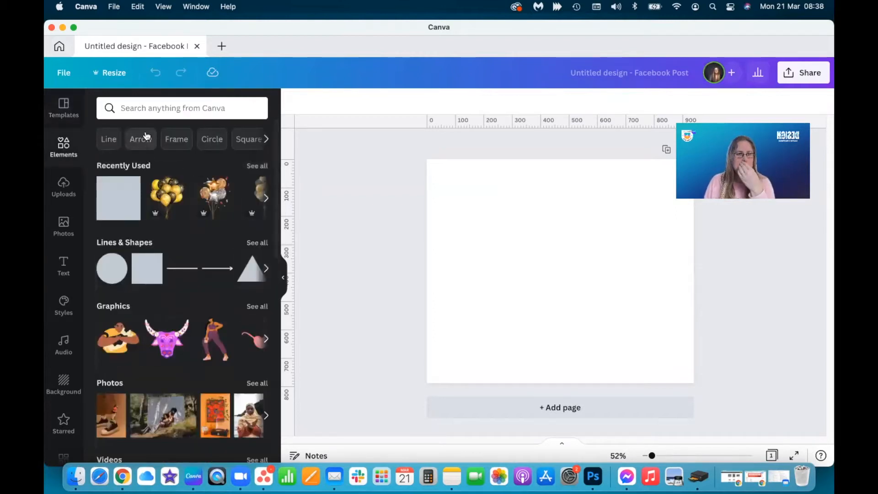
pyautogui.click(181, 108)
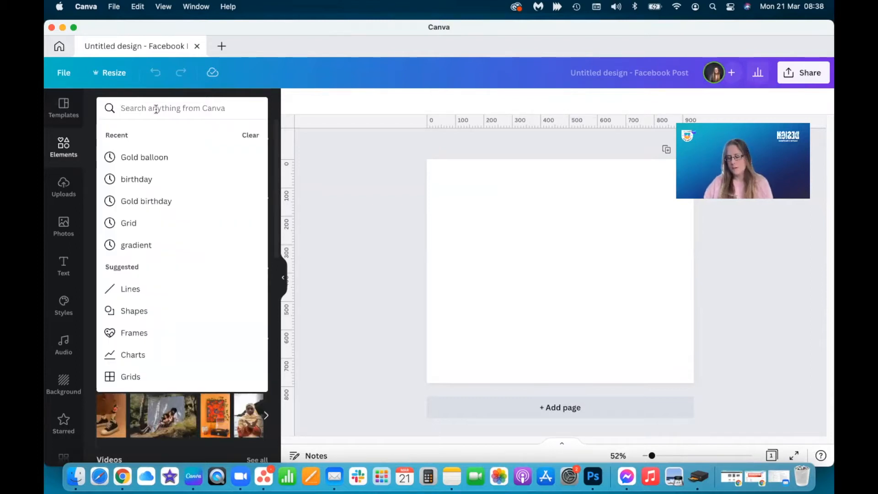
pyautogui.write('flroal')
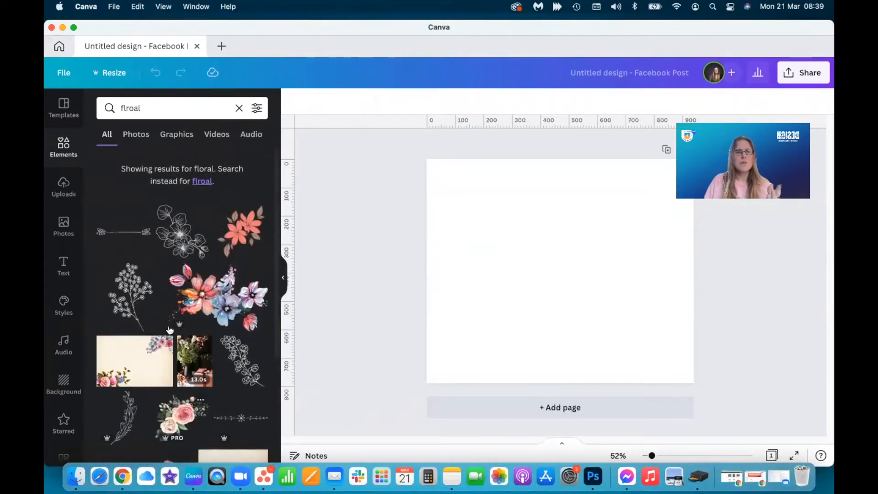
pyautogui.click(238, 108)
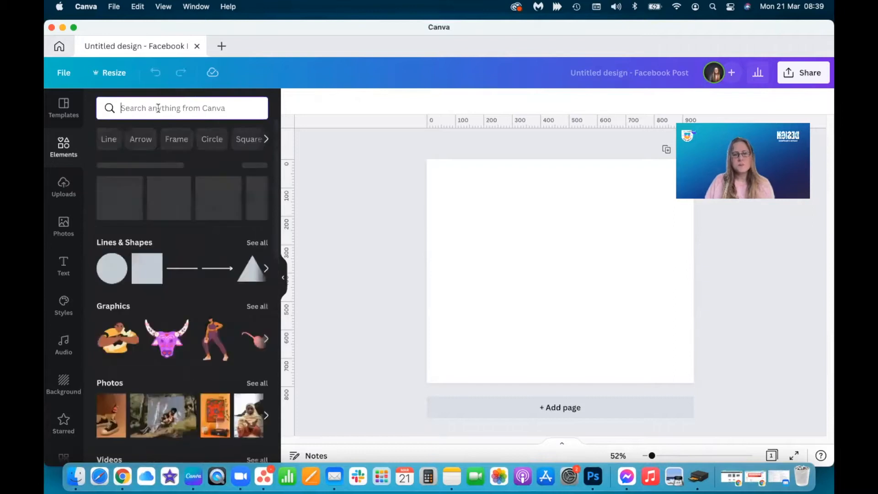
pyautogui.write('floral')
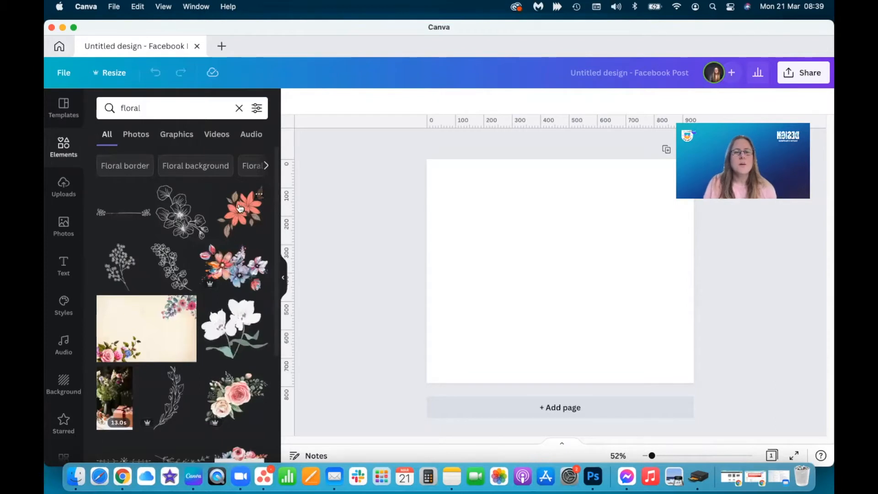
# Step: Add the orange flower, shrink it to the top-left, and duplicate a copy to top centre
pyautogui.click(240, 212)
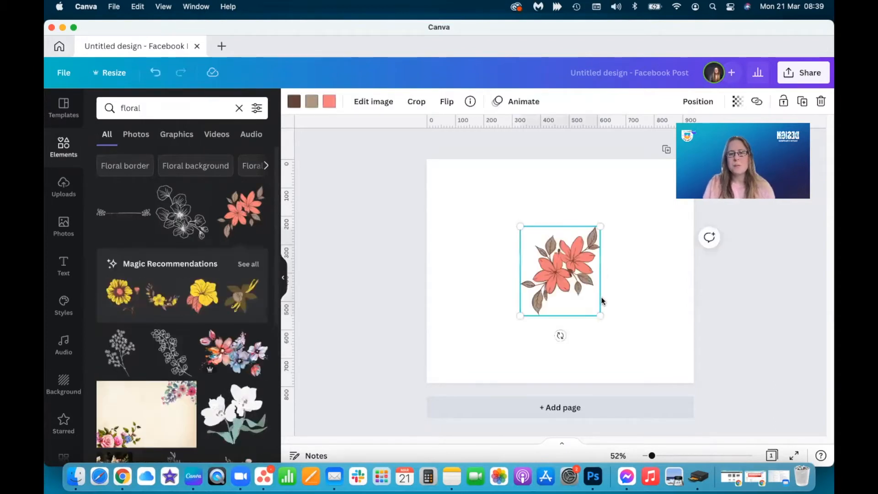
pyautogui.moveTo(601, 316); pyautogui.dragTo(565, 272)
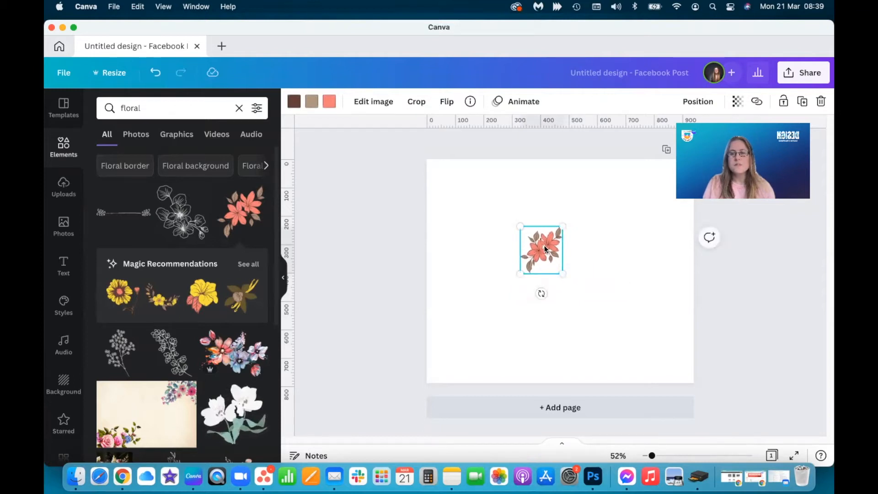
pyautogui.moveTo(541, 250); pyautogui.dragTo(454, 190)
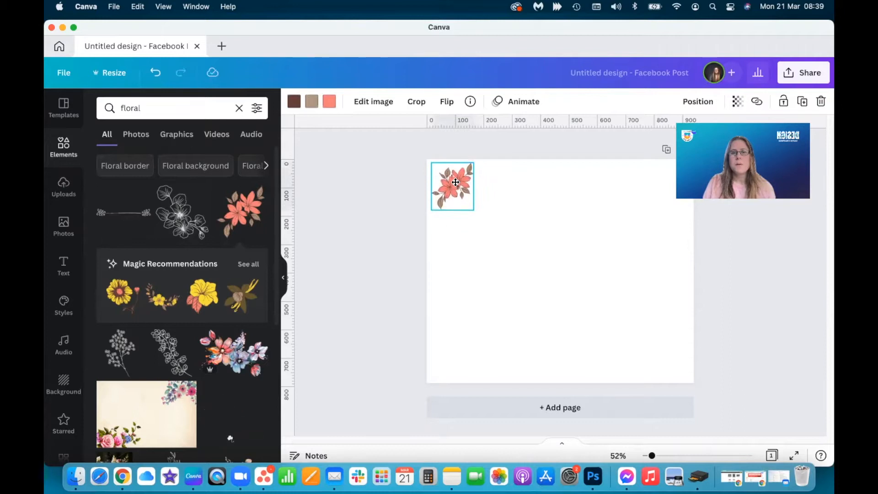
pyautogui.click(452, 185)
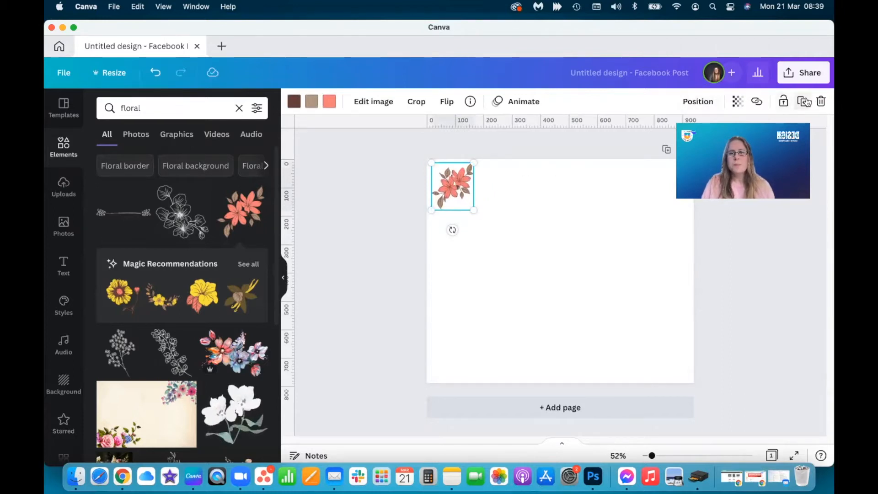
pyautogui.moveTo(452, 185); pyautogui.dragTo(560, 193)
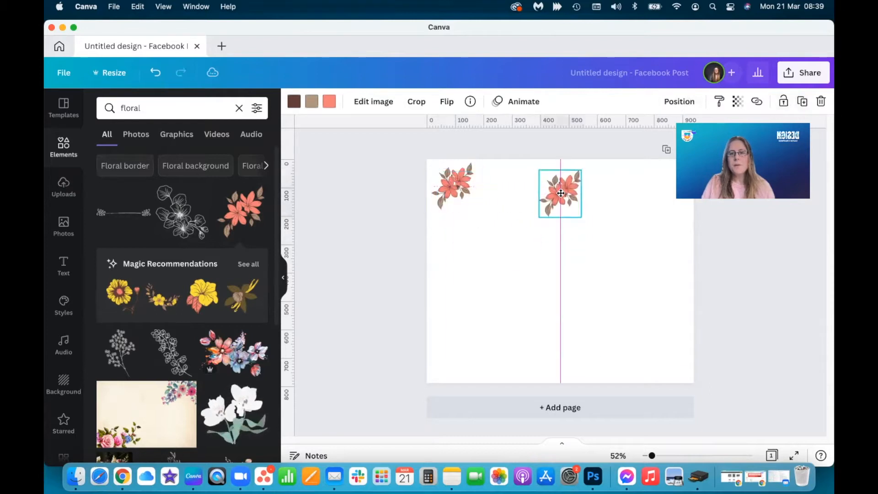
pyautogui.moveTo(560, 194); pyautogui.dragTo(559, 185)
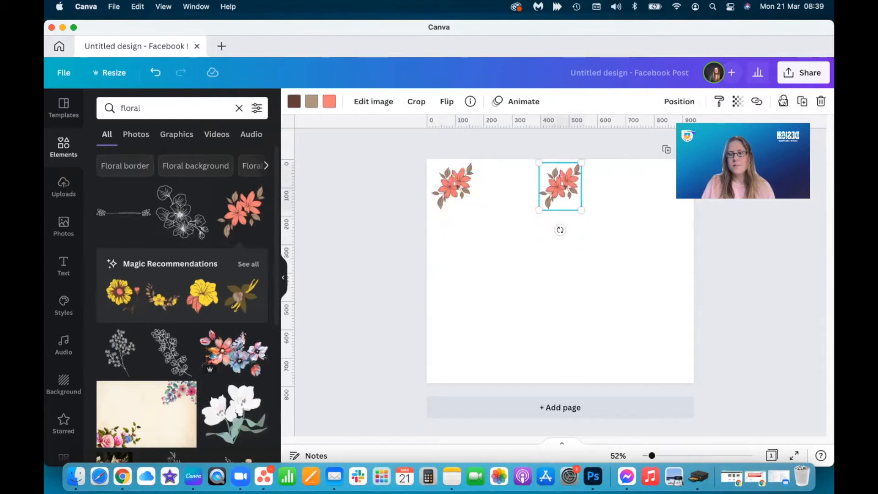
# Step: Duplicate more flowers across the top and space the row of five evenly with Position
pyautogui.moveTo(559, 186); pyautogui.dragTo(667, 187)
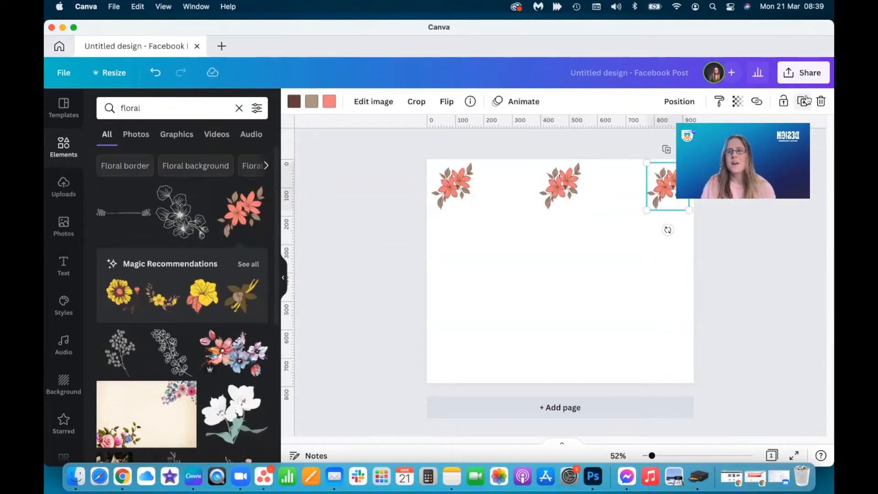
pyautogui.moveTo(667, 187); pyautogui.dragTo(560, 246)
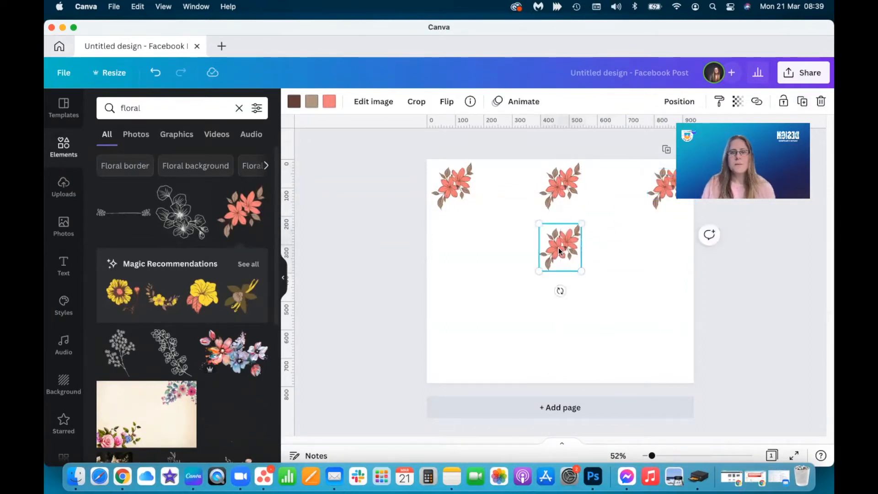
pyautogui.click(446, 102)
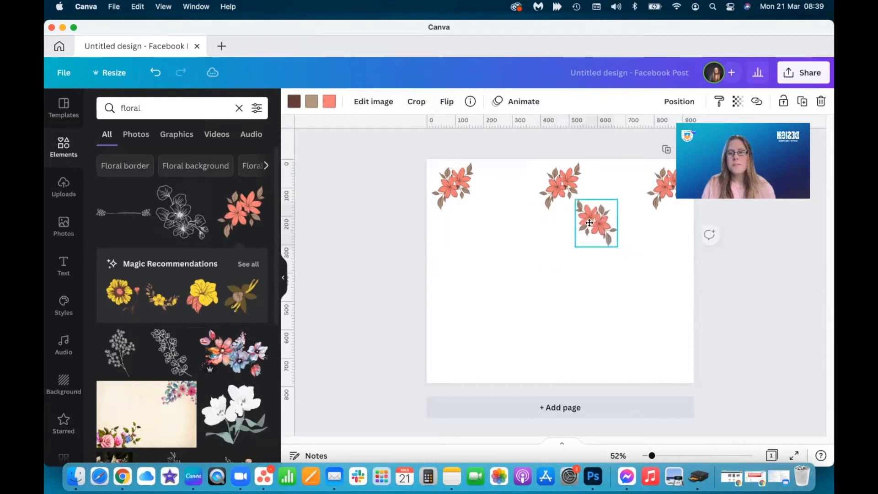
pyautogui.moveTo(596, 223); pyautogui.dragTo(616, 185)
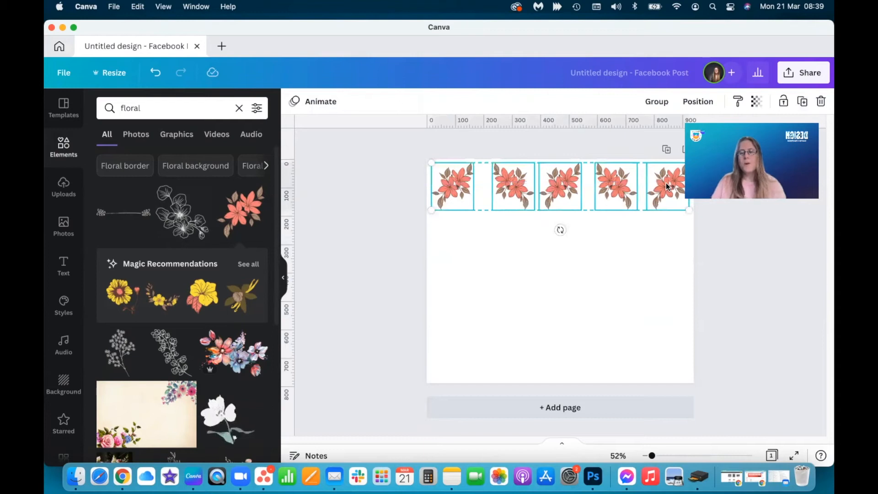
pyautogui.moveTo(408, 180)
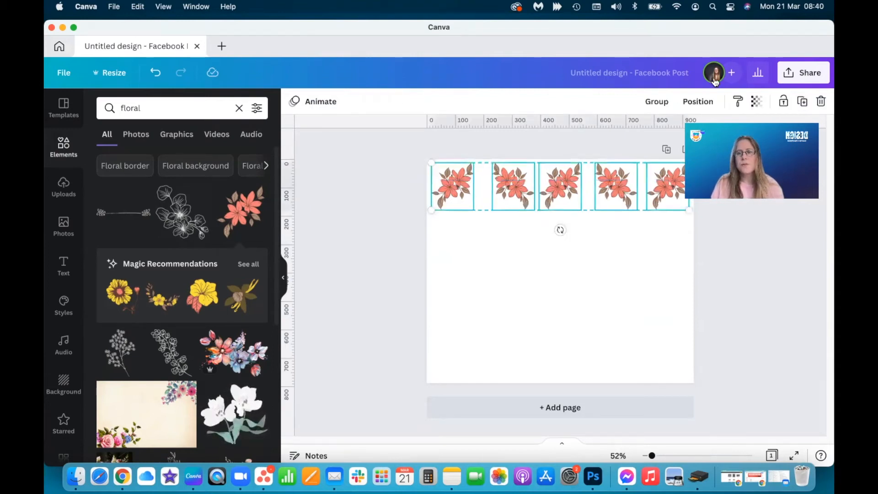
pyautogui.click(698, 102)
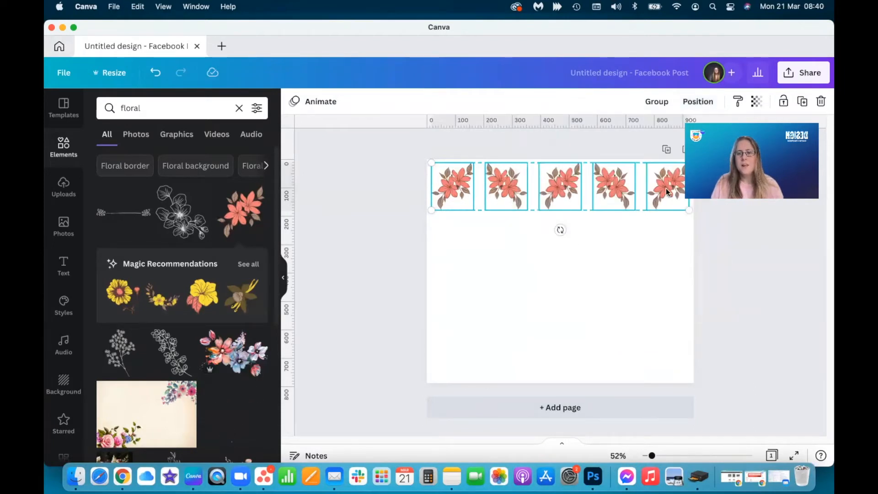
pyautogui.click(369, 192)
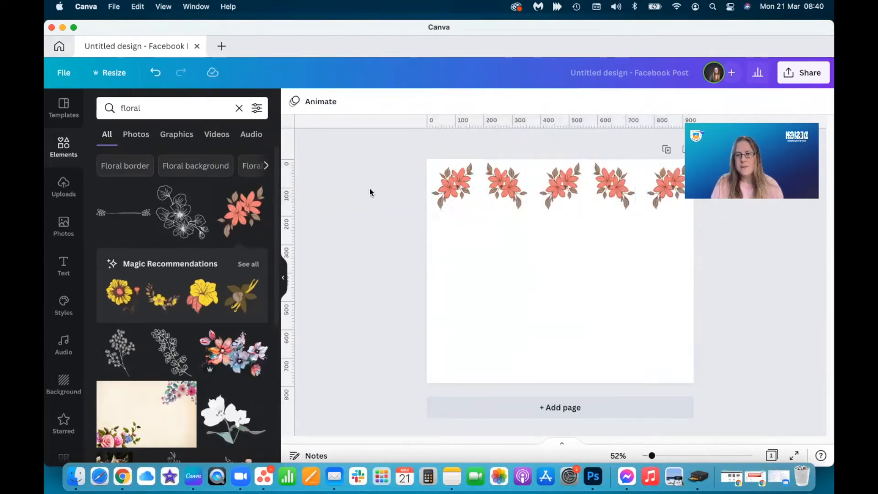
# Step: Duplicate the flower row downward into five evenly spaced rows covering the page
pyautogui.click(667, 186)
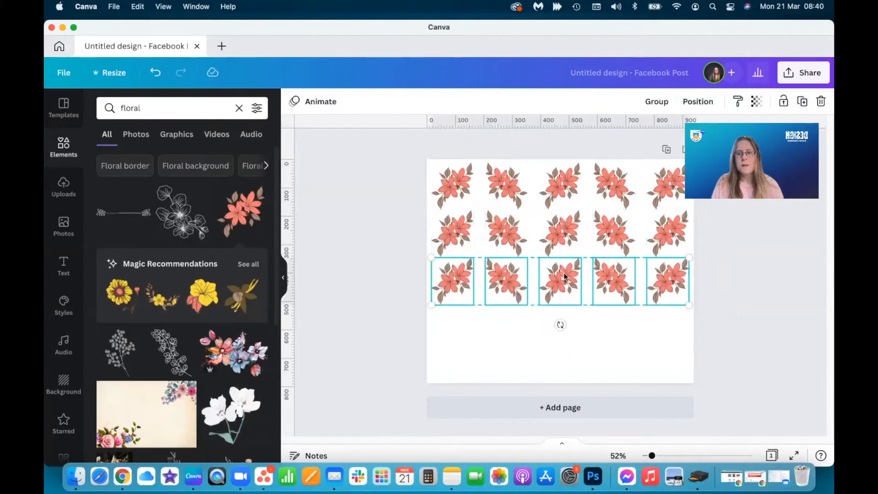
pyautogui.moveTo(560, 282); pyautogui.dragTo(559, 329)
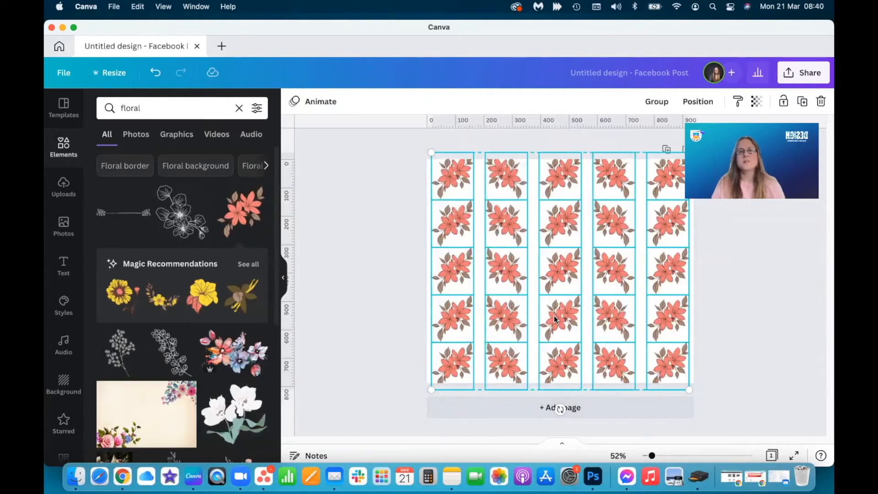
pyautogui.click(373, 280)
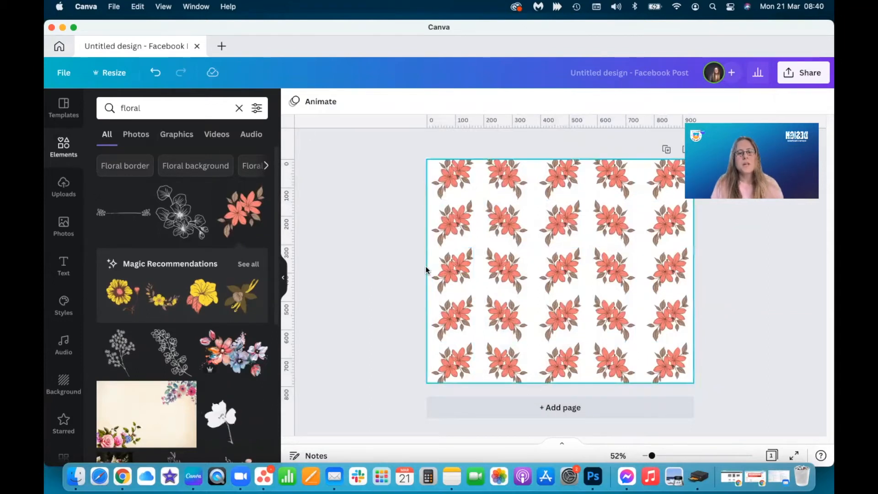
# Step: Set the page background colour to pale pink behind the flower grid
pyautogui.click(294, 102)
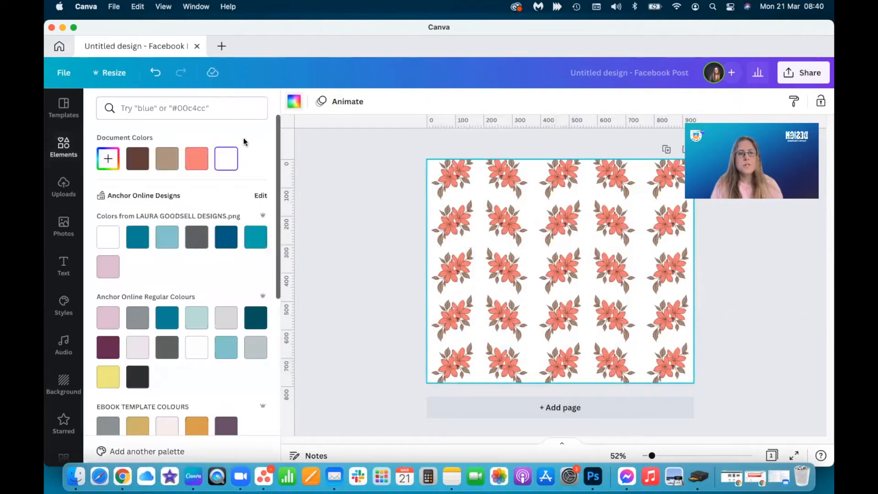
pyautogui.click(196, 158)
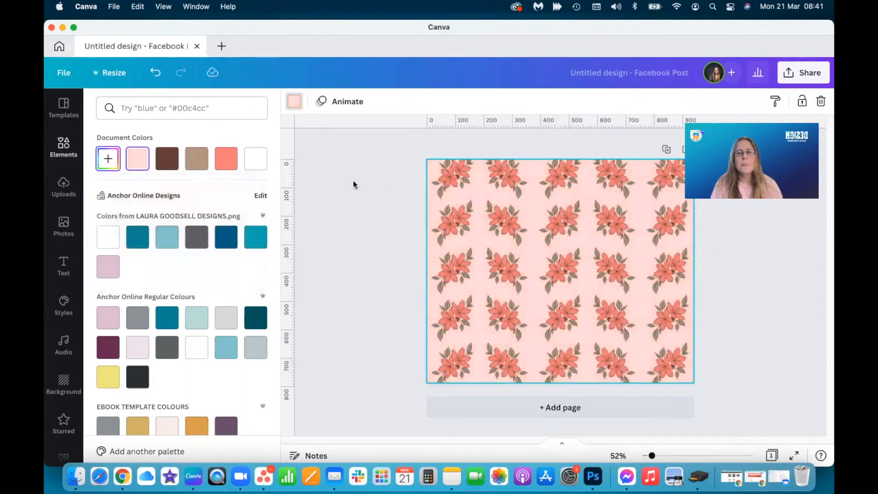
pyautogui.write('floral')
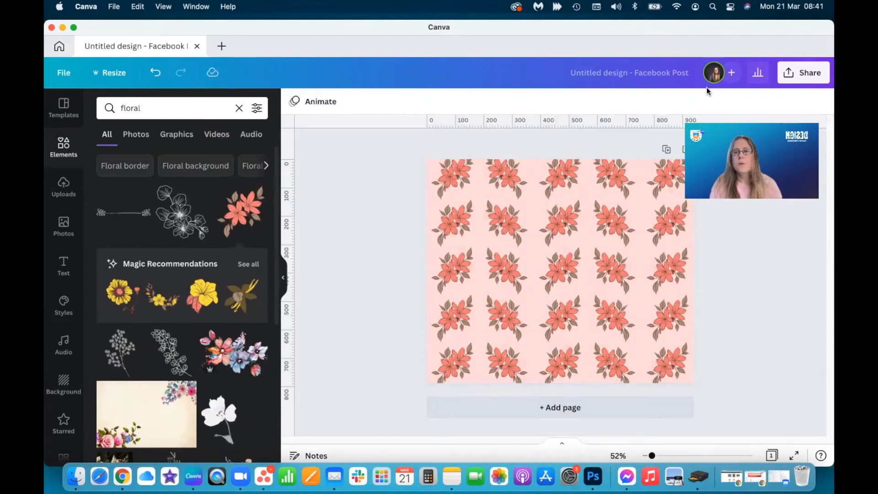
# Step: Add a second page that keeps the pale pink background
pyautogui.click(803, 72)
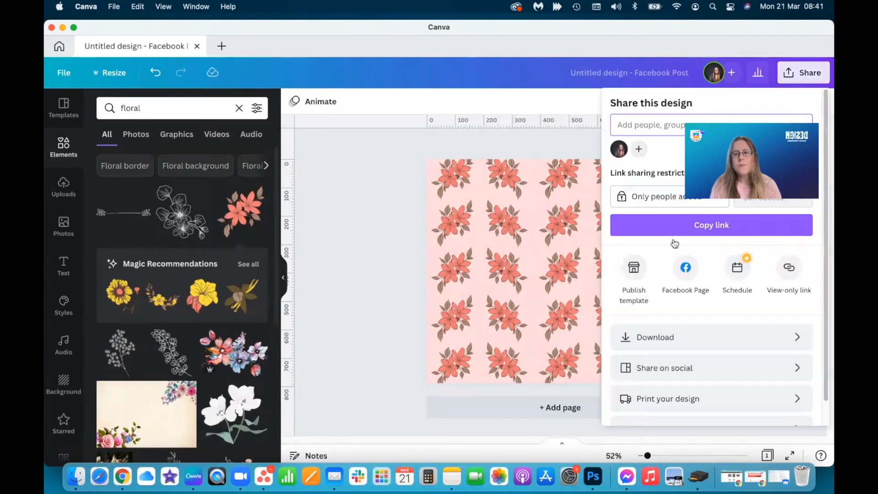
pyautogui.click(655, 337)
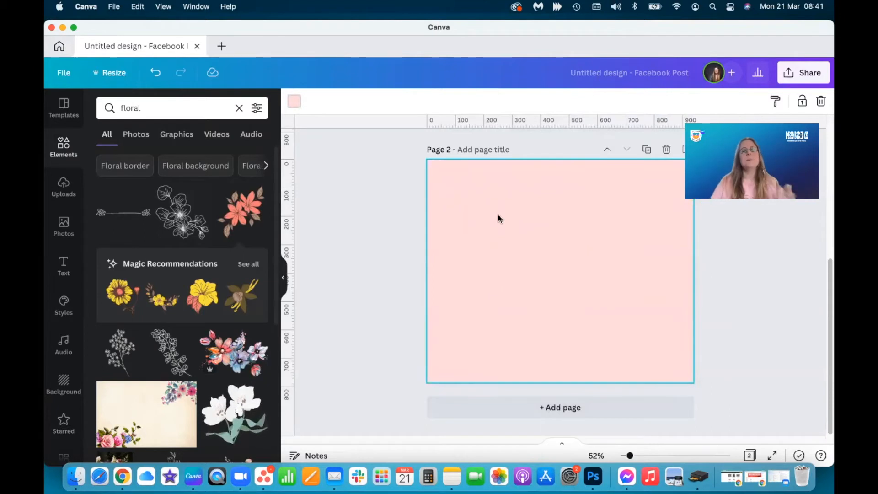
pyautogui.moveTo(515, 258)
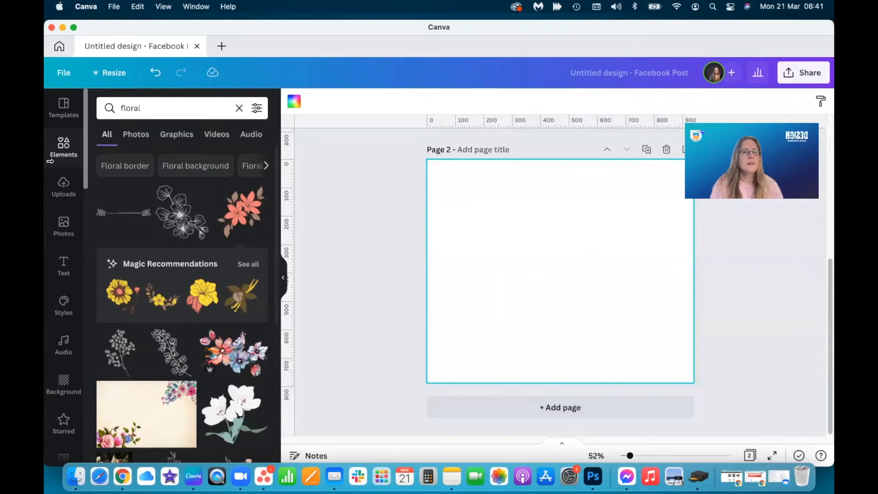
pyautogui.moveTo(63, 188)
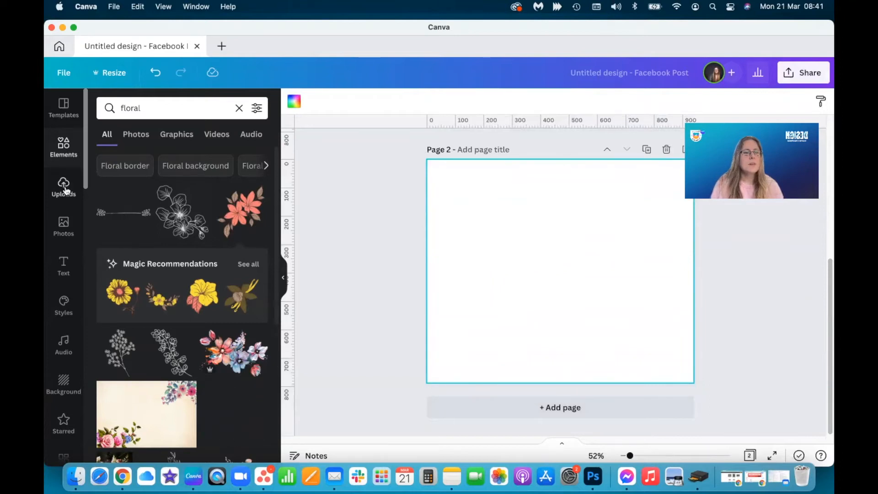
# Step: Upload 'Untitled design.png' from the Desktop into the Uploads library
pyautogui.click(63, 188)
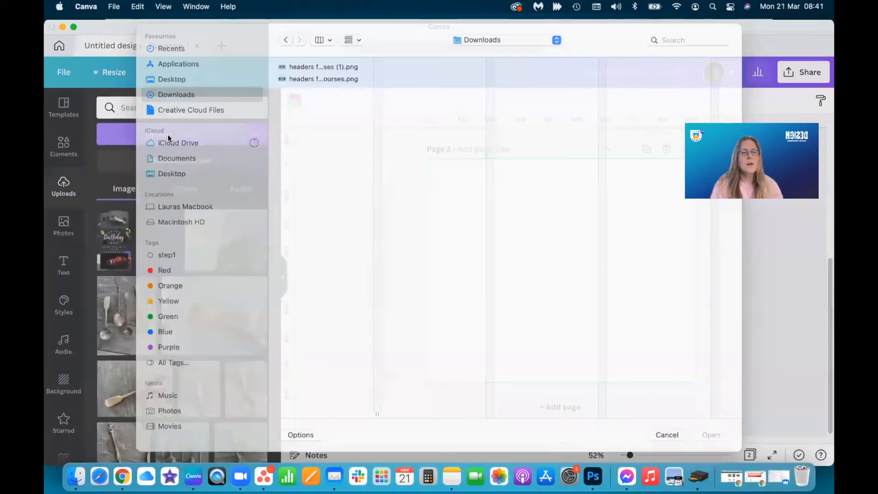
pyautogui.click(172, 90)
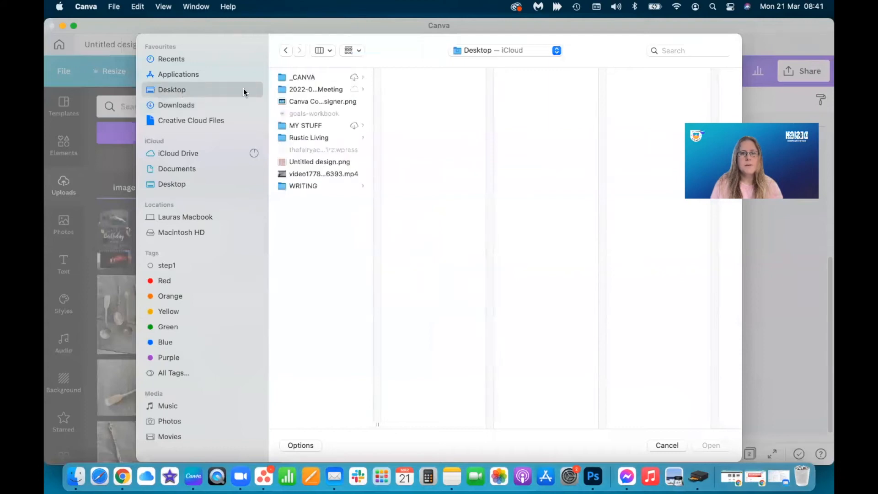
pyautogui.click(319, 161)
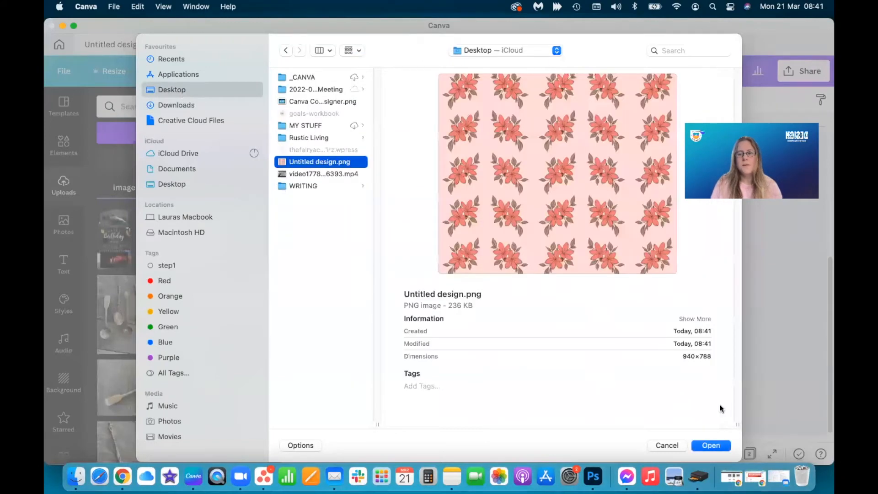
pyautogui.click(711, 446)
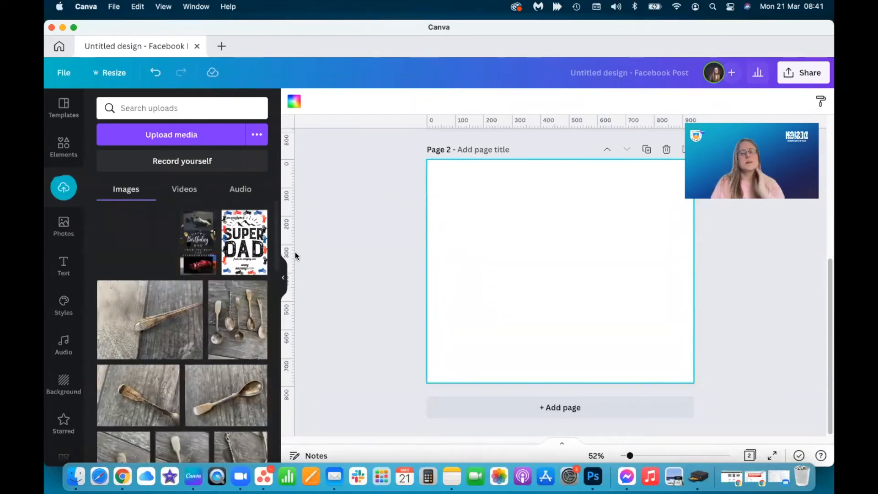
# Step: Place the floral pattern over all of page 2 and set its transparency to about 35
pyautogui.click(136, 241)
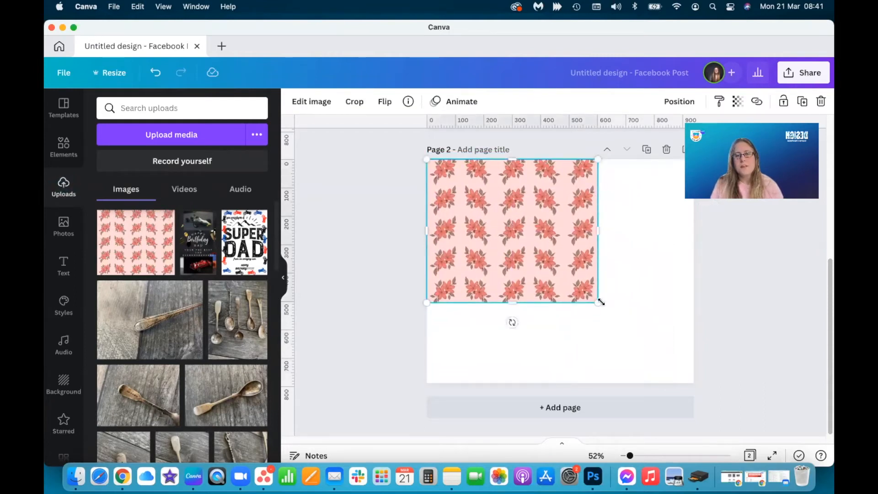
pyautogui.moveTo(599, 303); pyautogui.dragTo(695, 380)
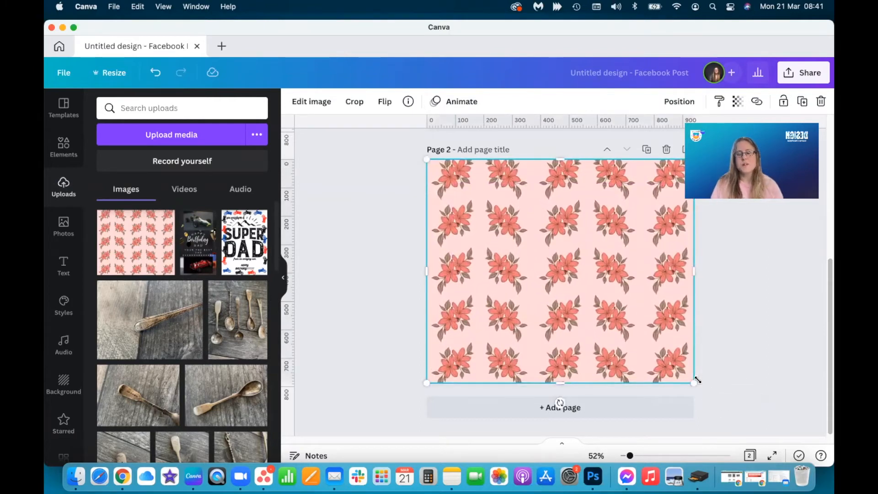
pyautogui.click(738, 102)
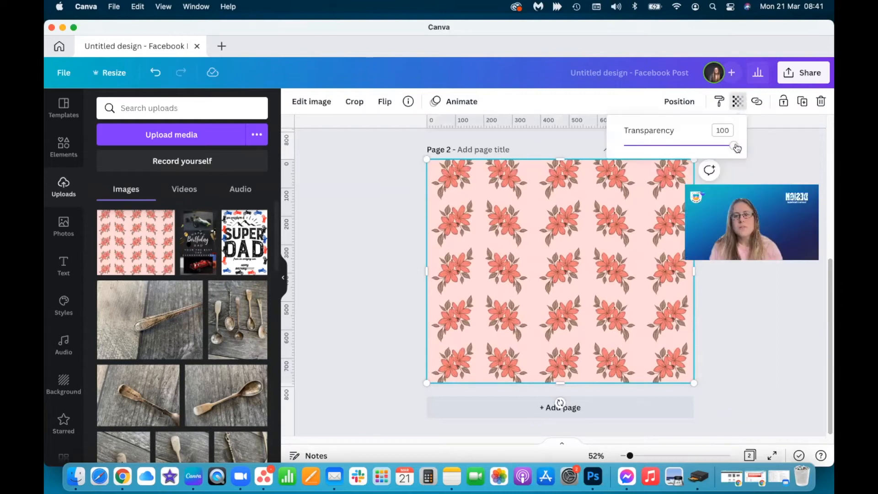
pyautogui.moveTo(733, 146); pyautogui.dragTo(679, 146)
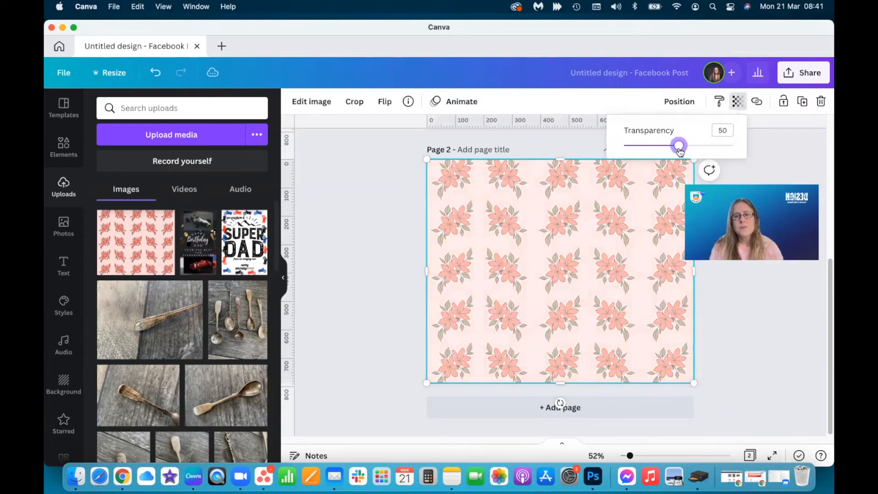
pyautogui.moveTo(678, 145); pyautogui.dragTo(662, 146)
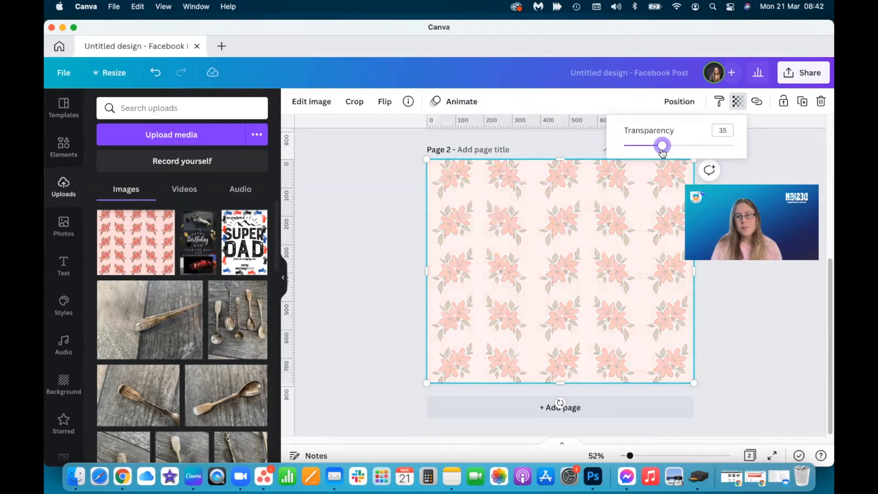
pyautogui.moveTo(662, 146); pyautogui.dragTo(659, 146)
pyautogui.write('Anchor Online Designs')
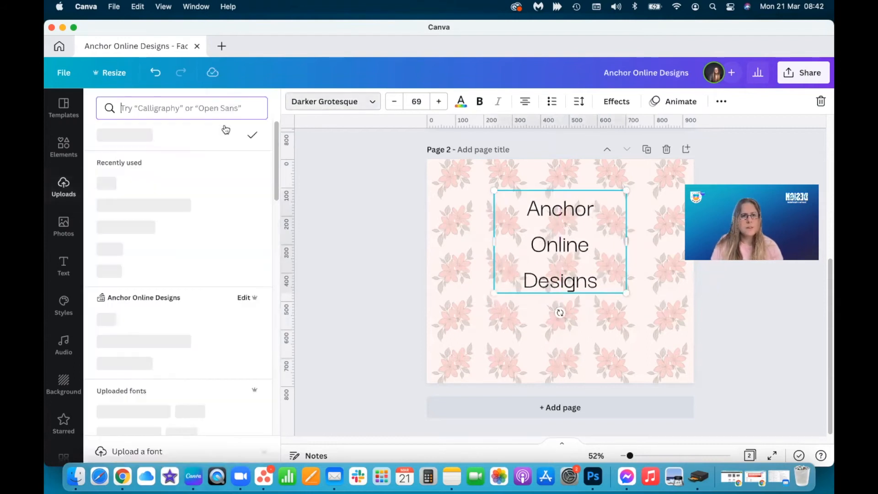
# Step: Set the 'Anchor Online Designs' title to Better Saturday script font in coral
pyautogui.click(125, 226)
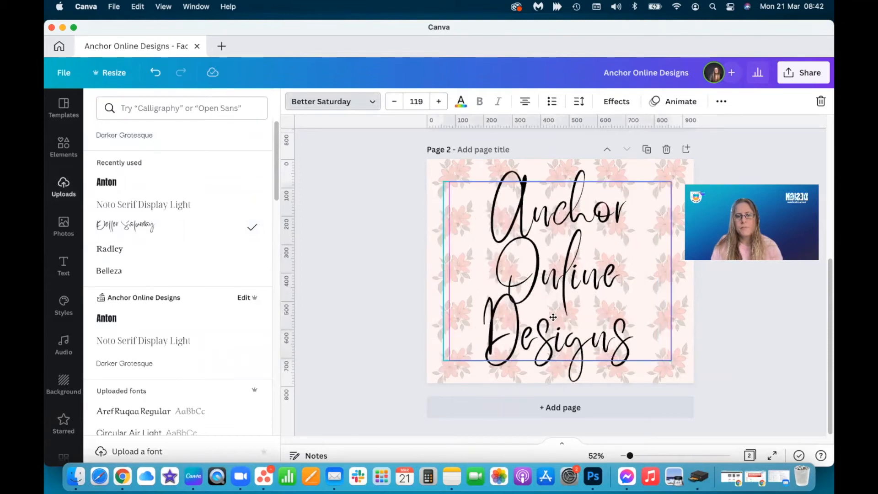
pyautogui.click(460, 101)
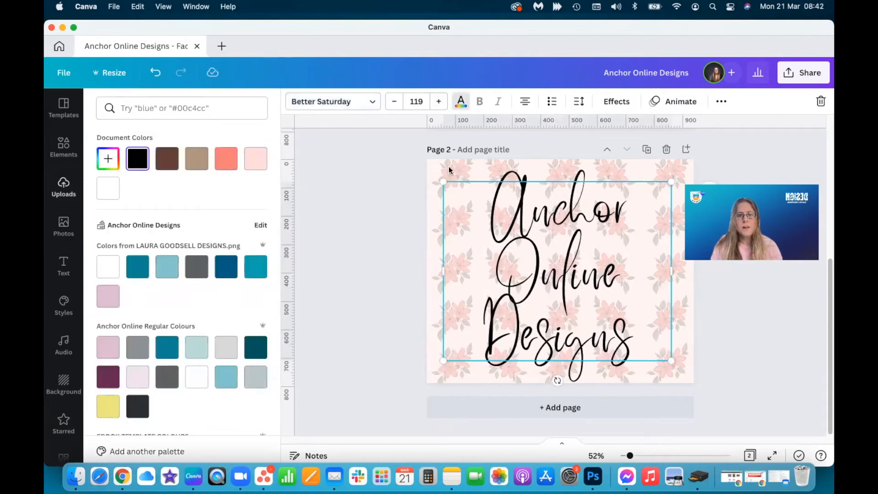
pyautogui.click(225, 158)
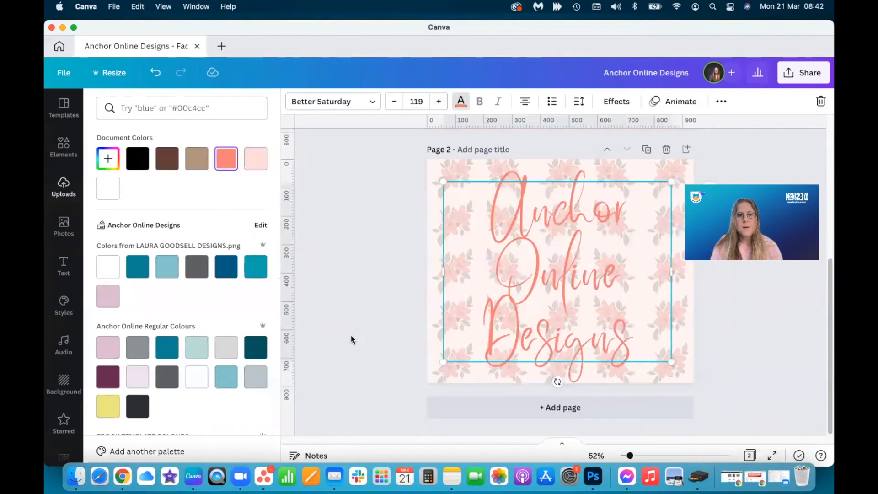
pyautogui.scroll(-3)
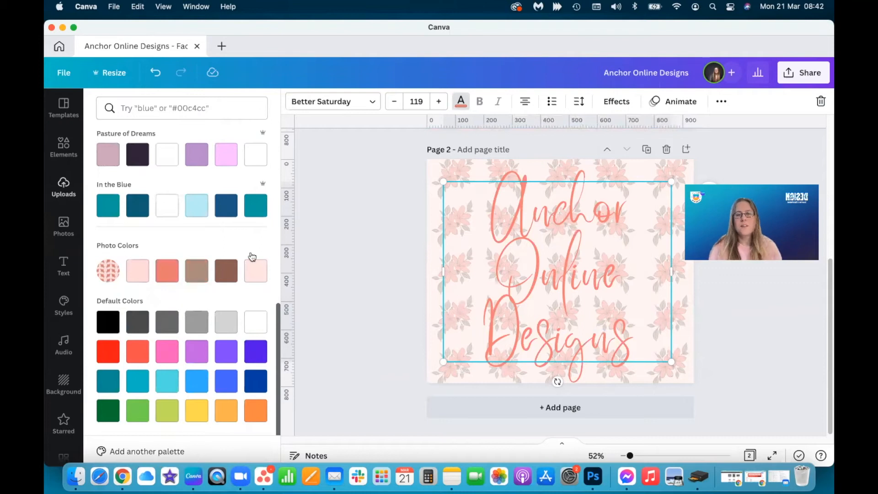
pyautogui.click(63, 187)
pyautogui.write('flo')
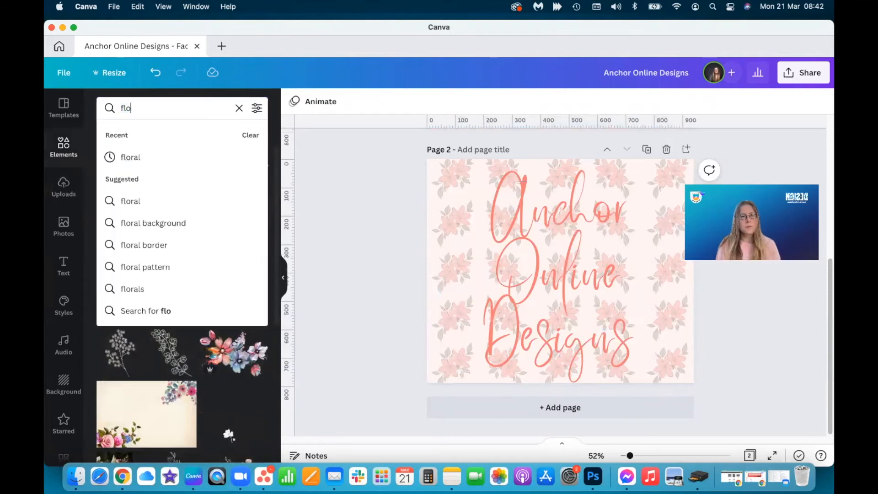
# Step: Add a 'shapes' square outline framing the title, then add a blank third page
pyautogui.write('shapes')
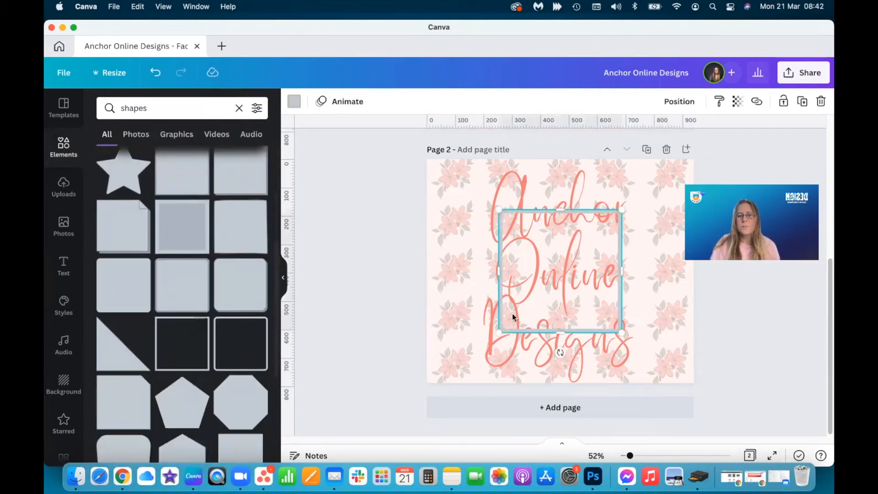
pyautogui.moveTo(558, 272); pyautogui.dragTo(504, 229)
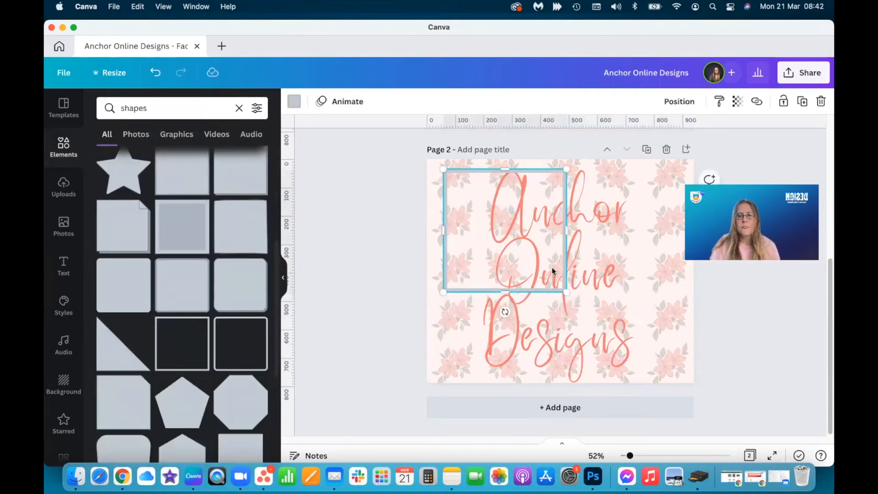
pyautogui.moveTo(565, 291); pyautogui.dragTo(504, 240)
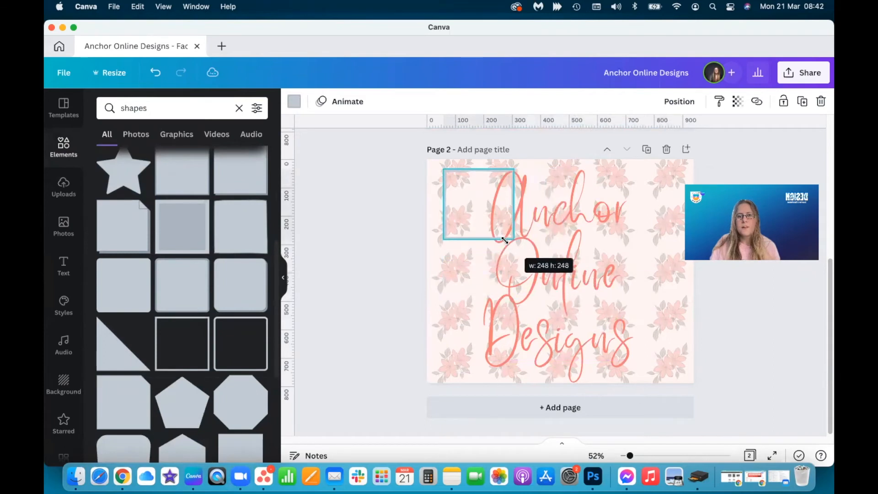
pyautogui.moveTo(510, 201); pyautogui.dragTo(653, 201)
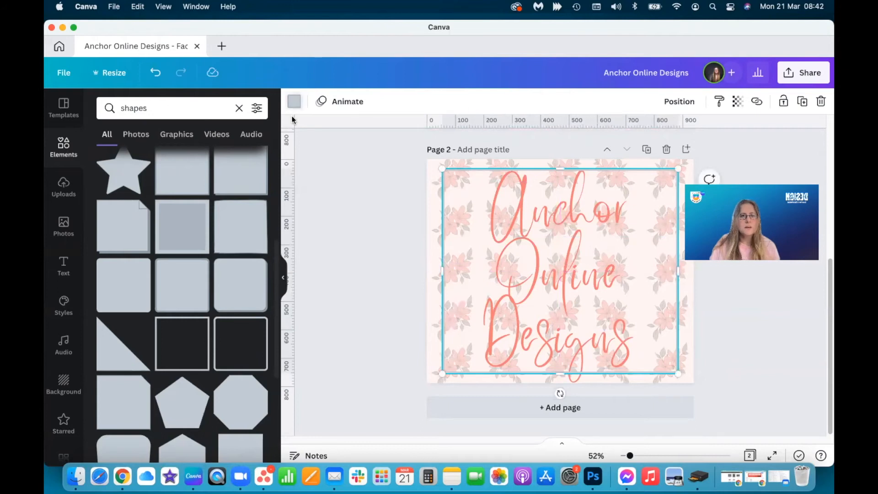
pyautogui.click(294, 102)
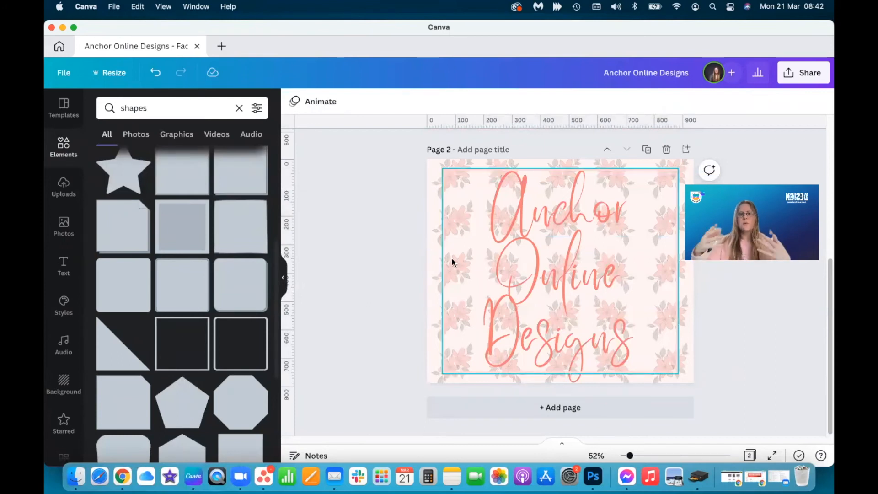
pyautogui.click(404, 251)
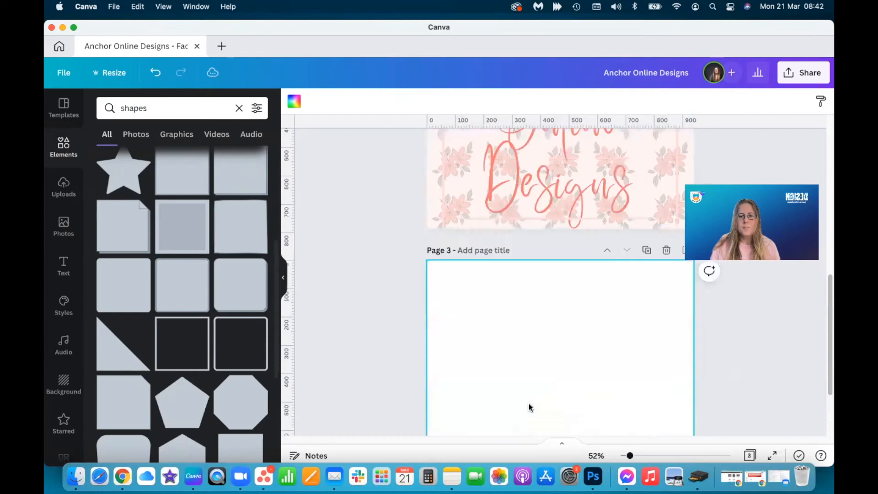
# Step: Add the confetti popper graphic found by searching 'fun' in Elements to page 3
pyautogui.click(239, 108)
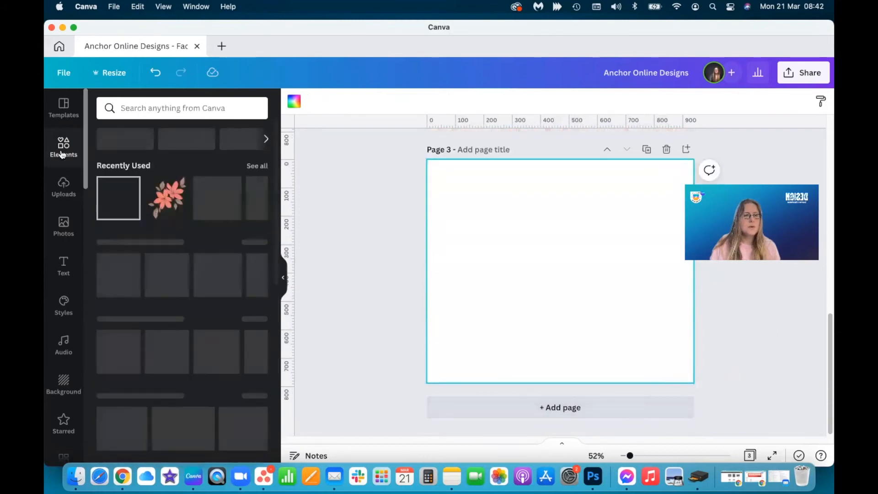
pyautogui.write('fun')
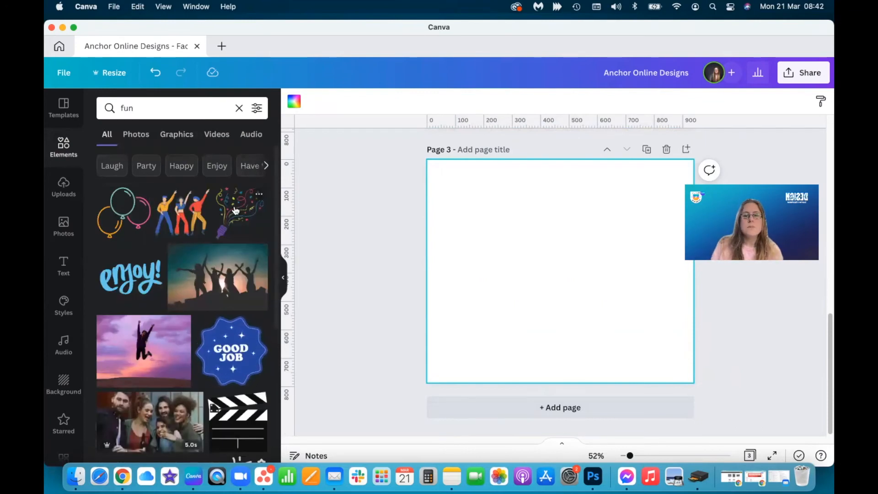
pyautogui.click(241, 210)
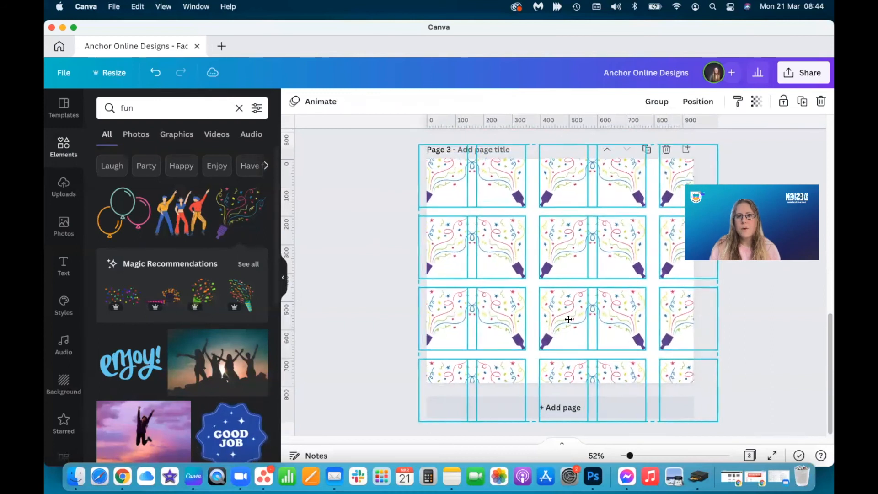
# Step: Select all confetti tiles and lower their transparency so the pattern shows faintly
pyautogui.click(372, 259)
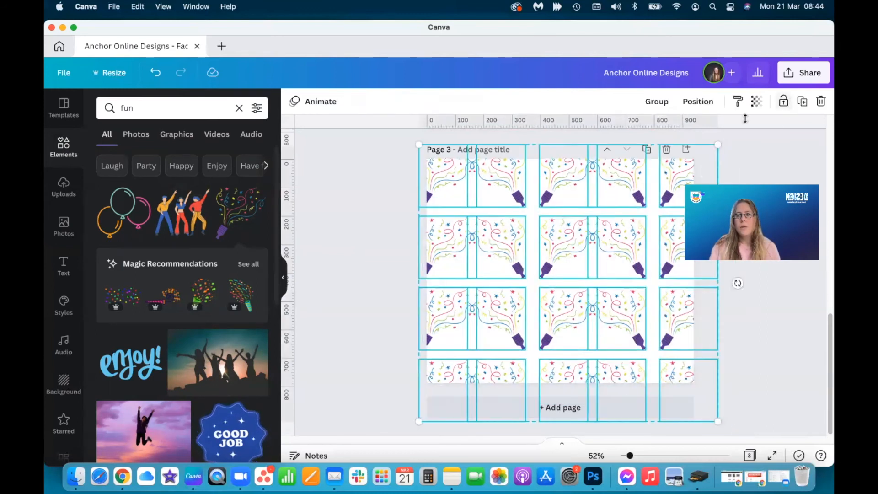
pyautogui.click(756, 102)
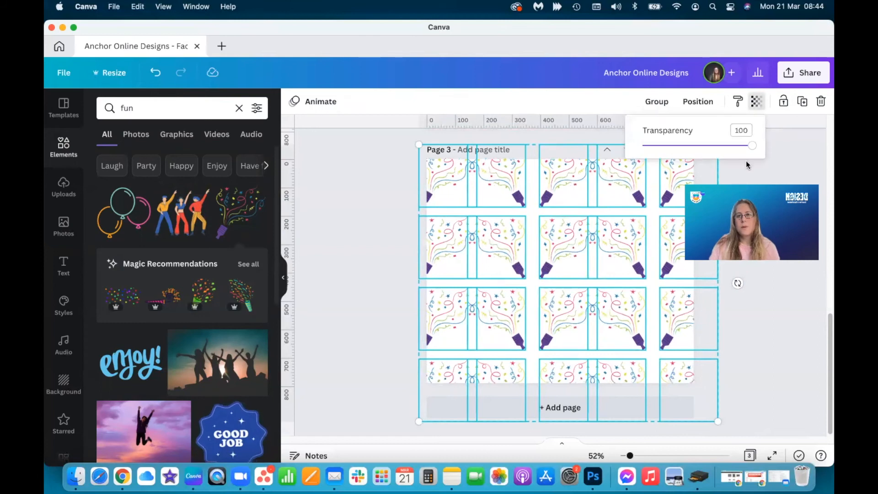
pyautogui.moveTo(753, 145); pyautogui.dragTo(676, 146)
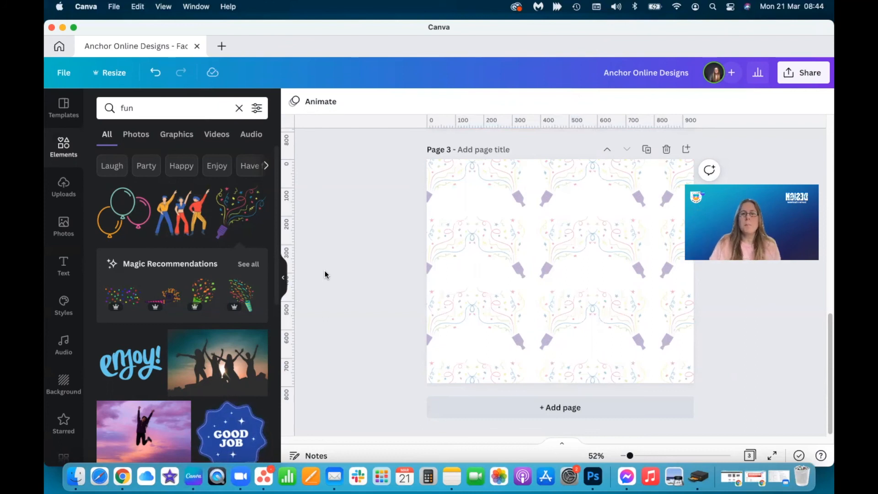
pyautogui.moveTo(459, 54)
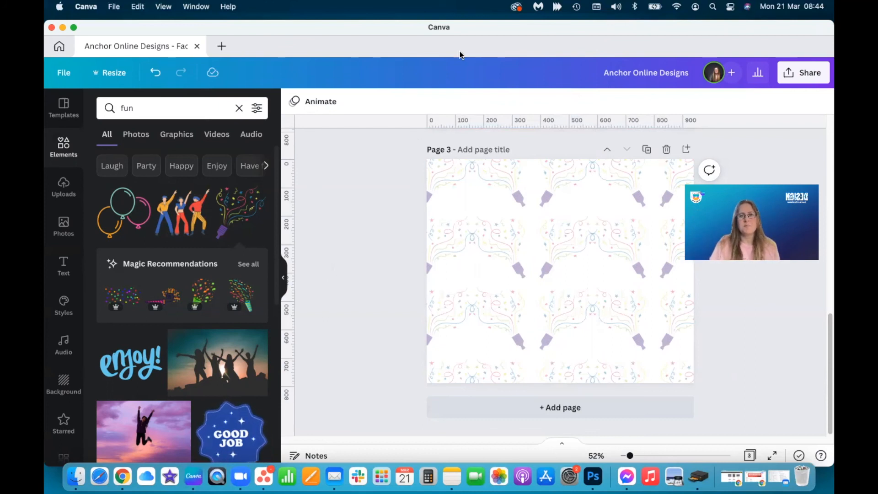